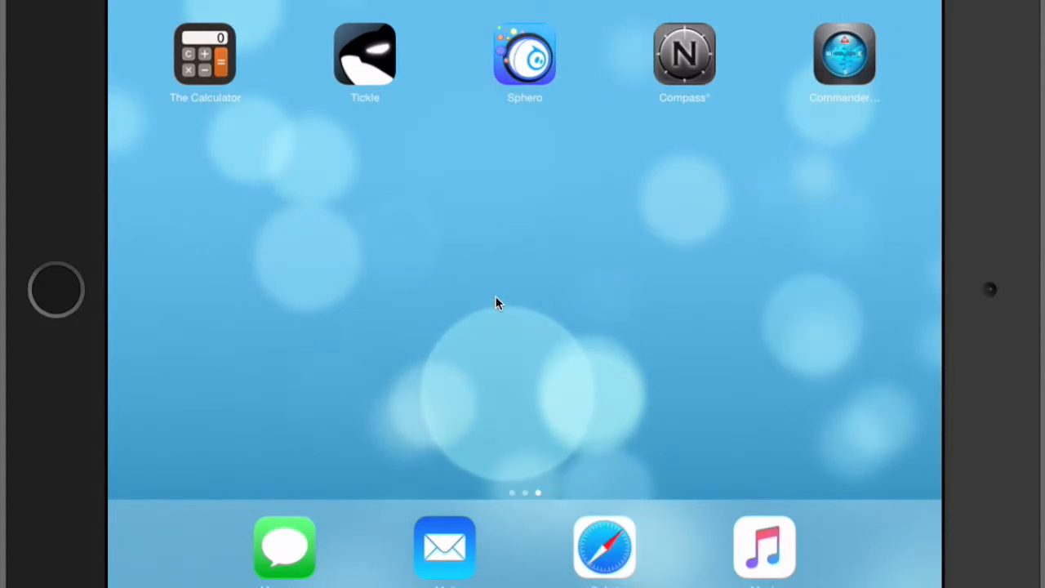
# Launch Sphero and enter PLAY mode, showing the drive joystick with speed at 90 percent
pyautogui.click(524, 56)
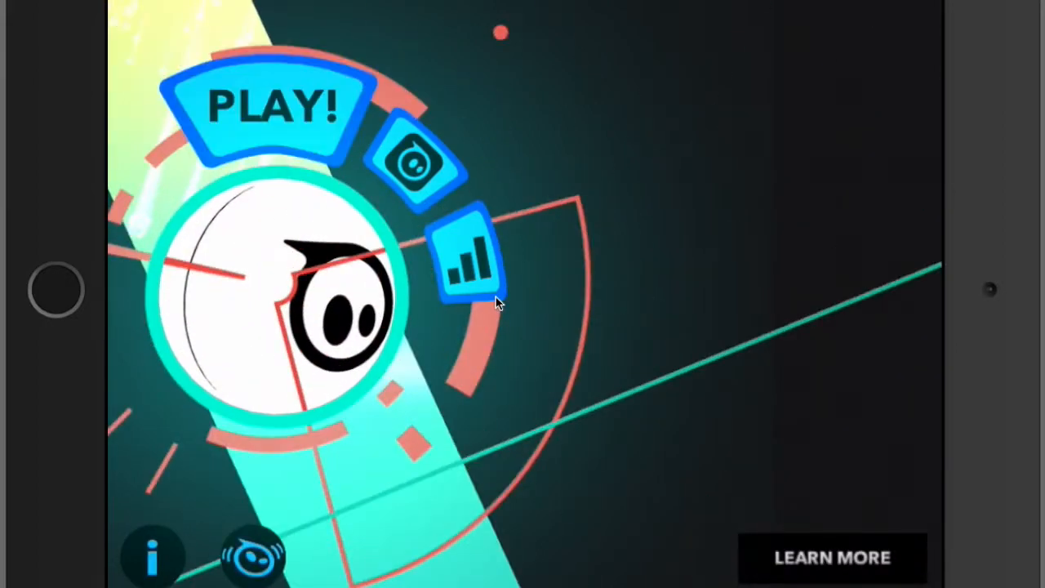
pyautogui.click(274, 106)
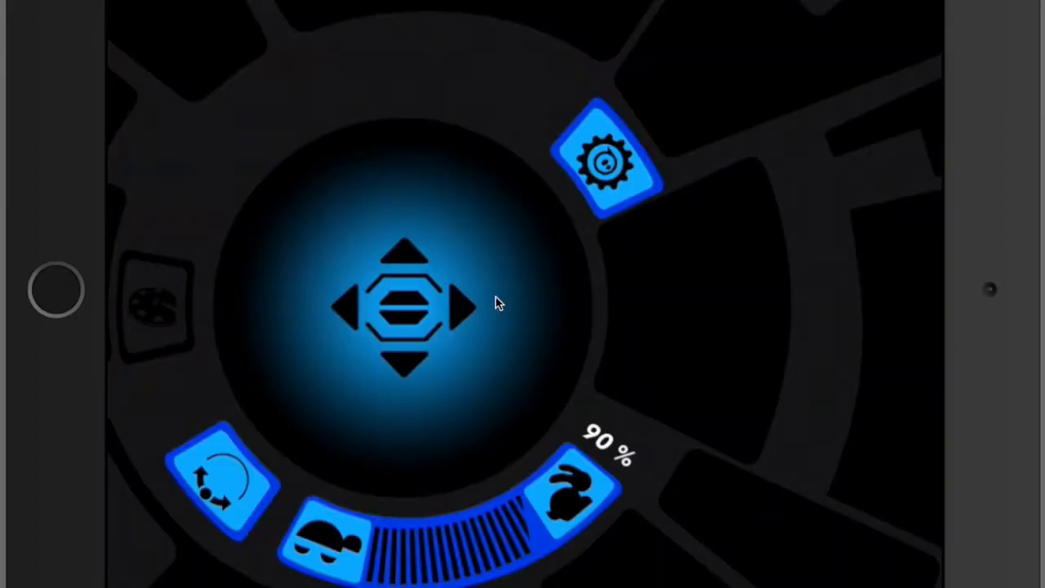